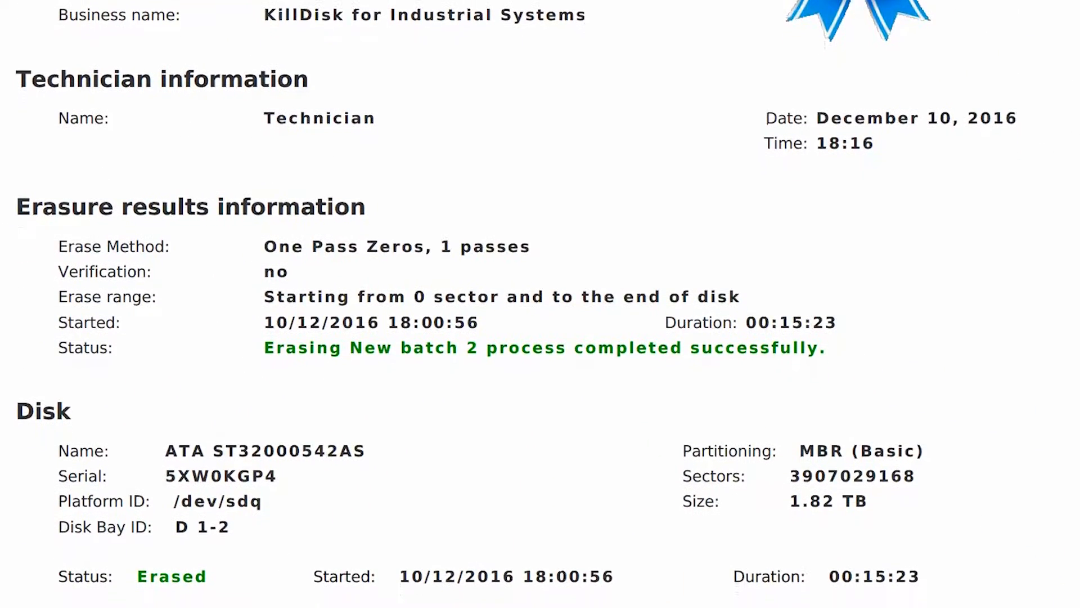
# Step: Scroll through the batch 2 erasure certificate before returning to the Disk Explorer
pyautogui.scroll(3)
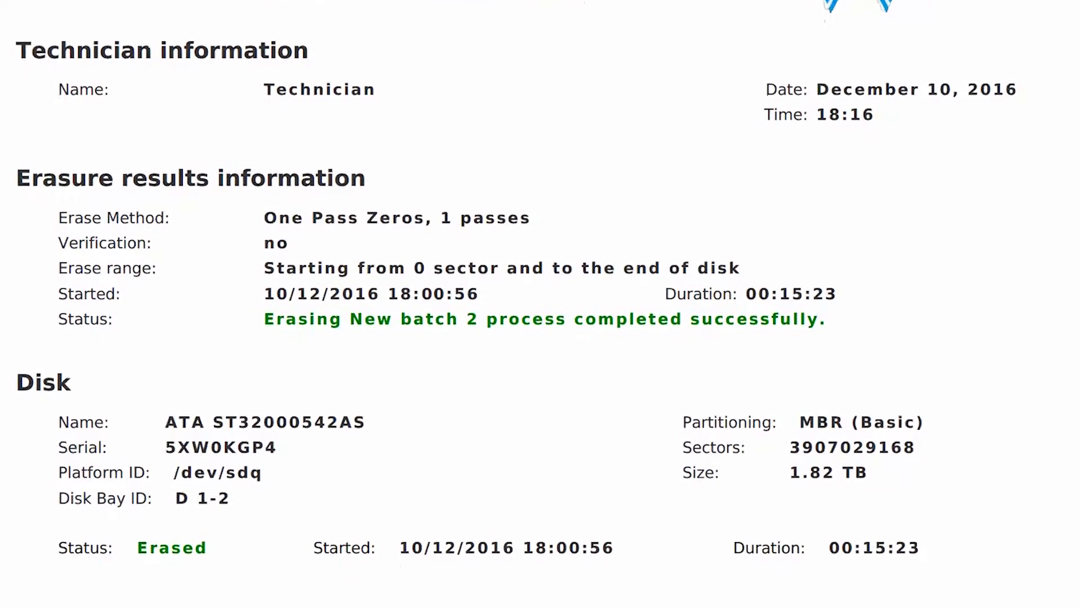
pyautogui.scroll(-3)
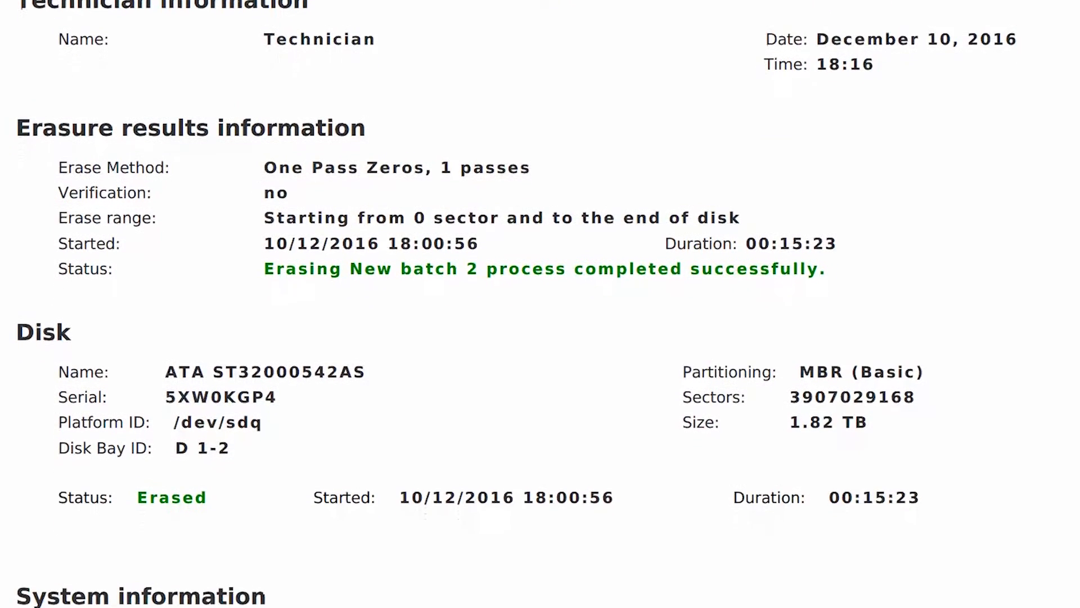
pyautogui.scroll(-3)
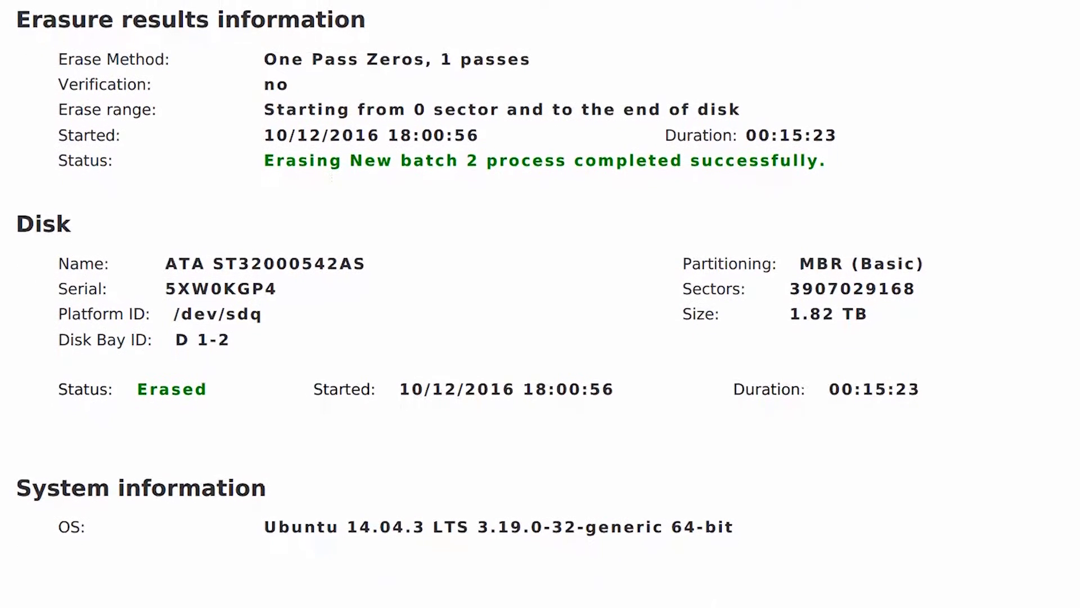
pyautogui.scroll(-3)
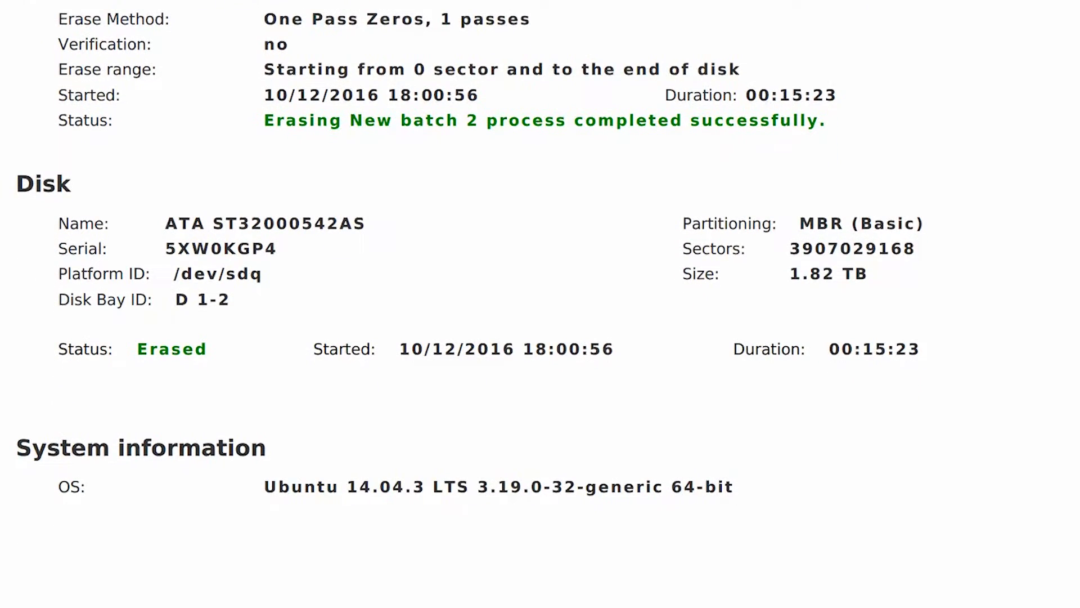
pyautogui.scroll(-3)
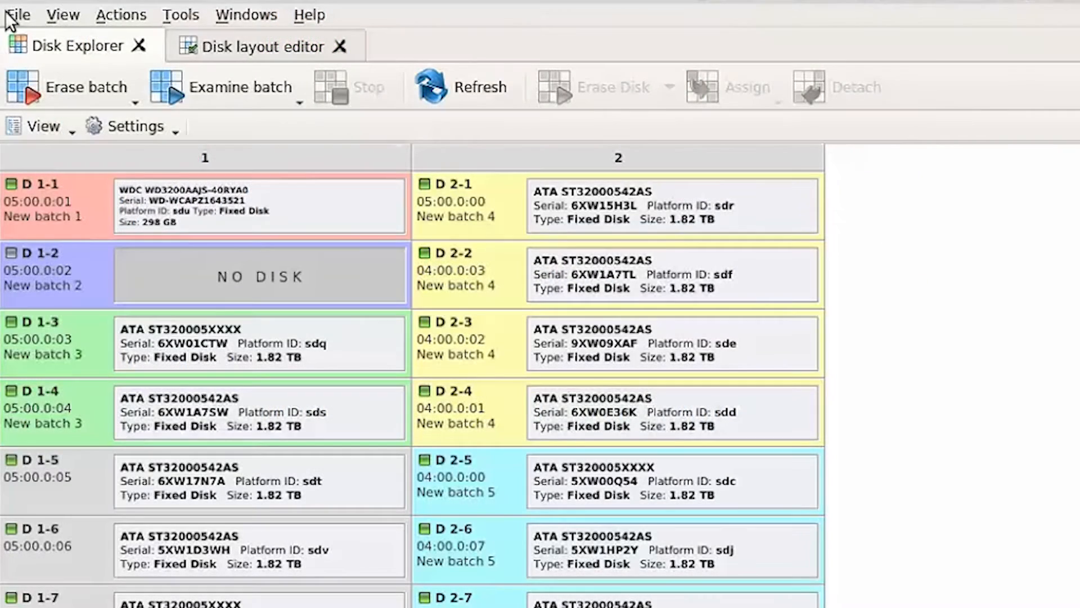
# Step: Open Preferences from the File menu to show the general application settings
pyautogui.click(18, 15)
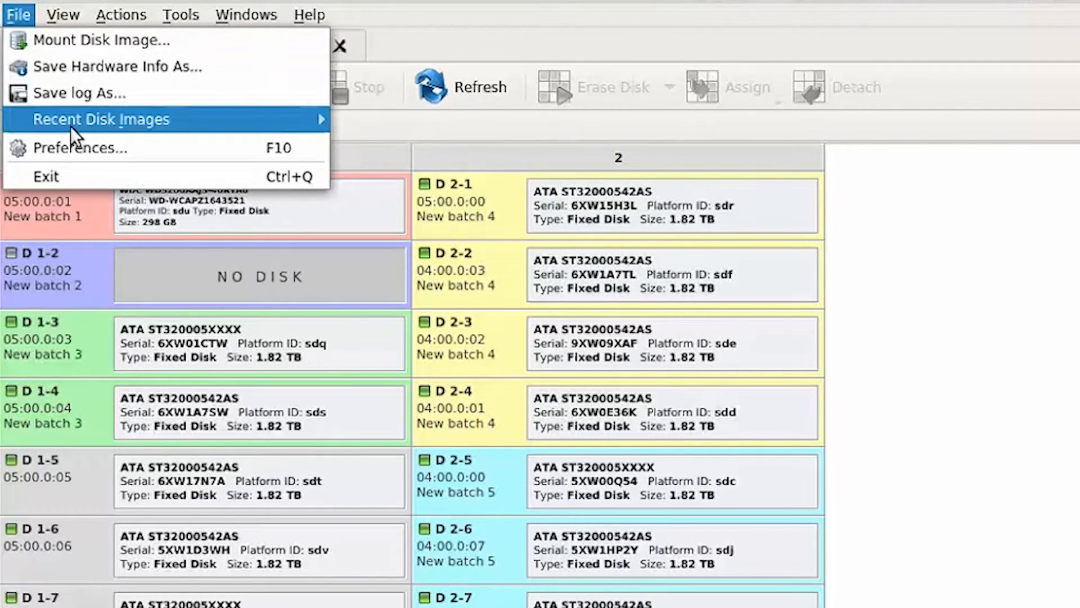
pyautogui.moveTo(79, 147)
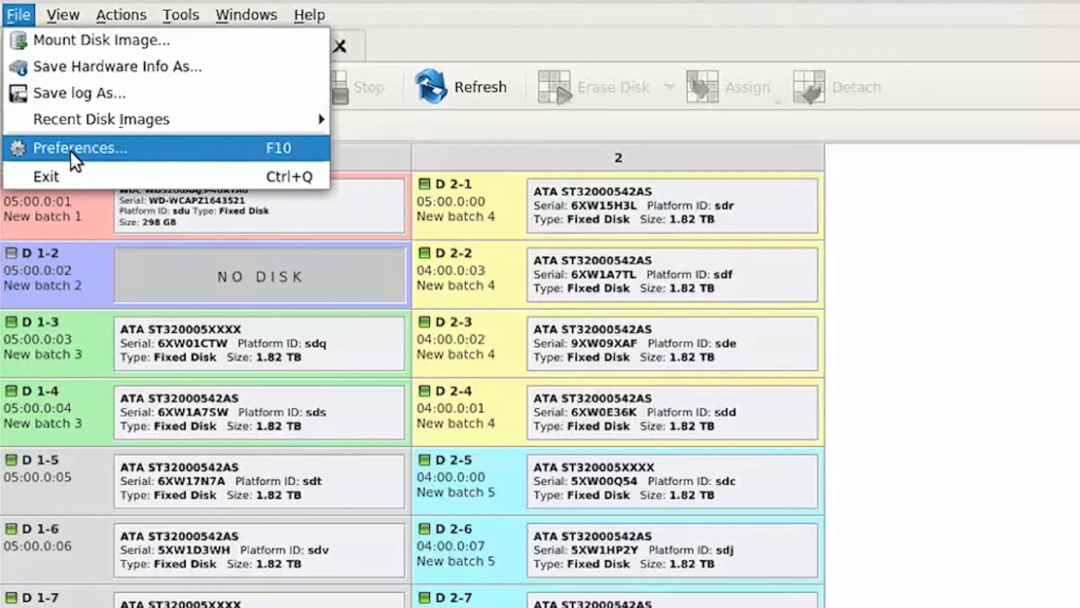
pyautogui.click(80, 147)
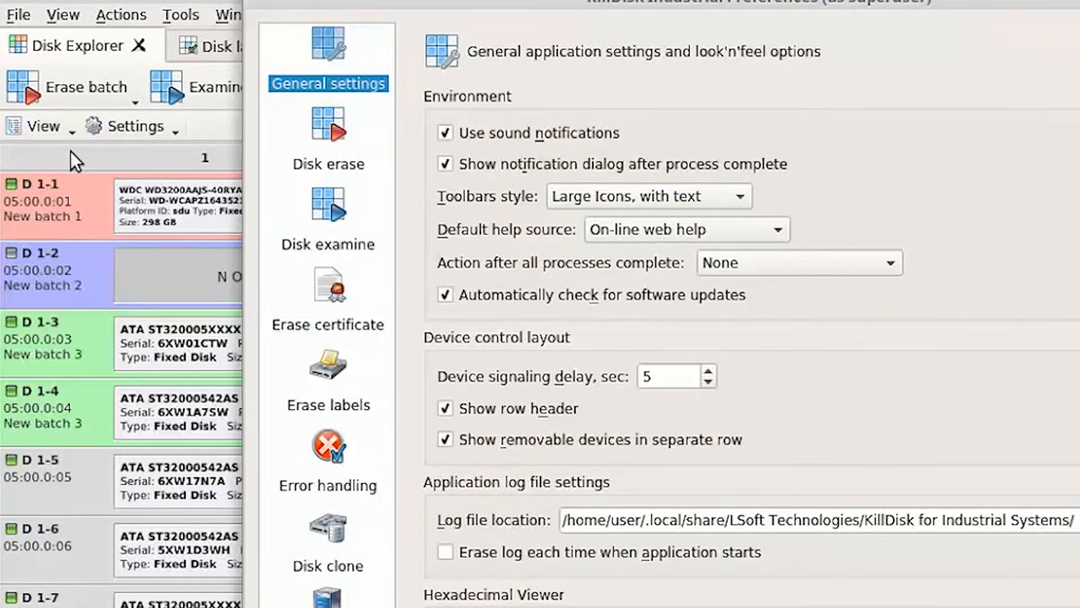
pyautogui.moveTo(265, 251)
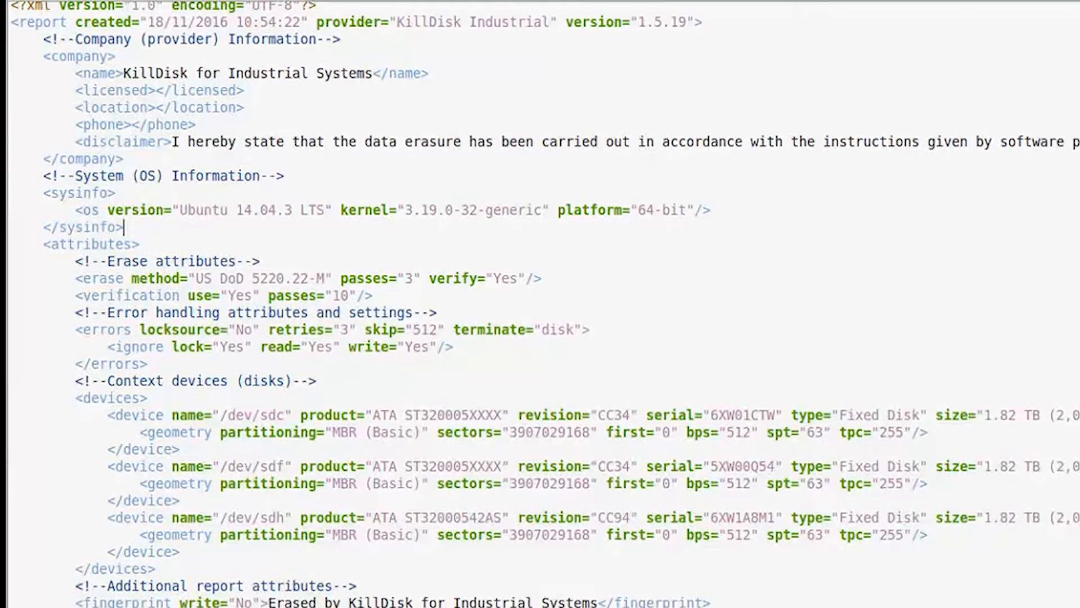
# Step: Scroll through the sample erasure XML report's company, system, devices and results sections
pyautogui.scroll(-3)
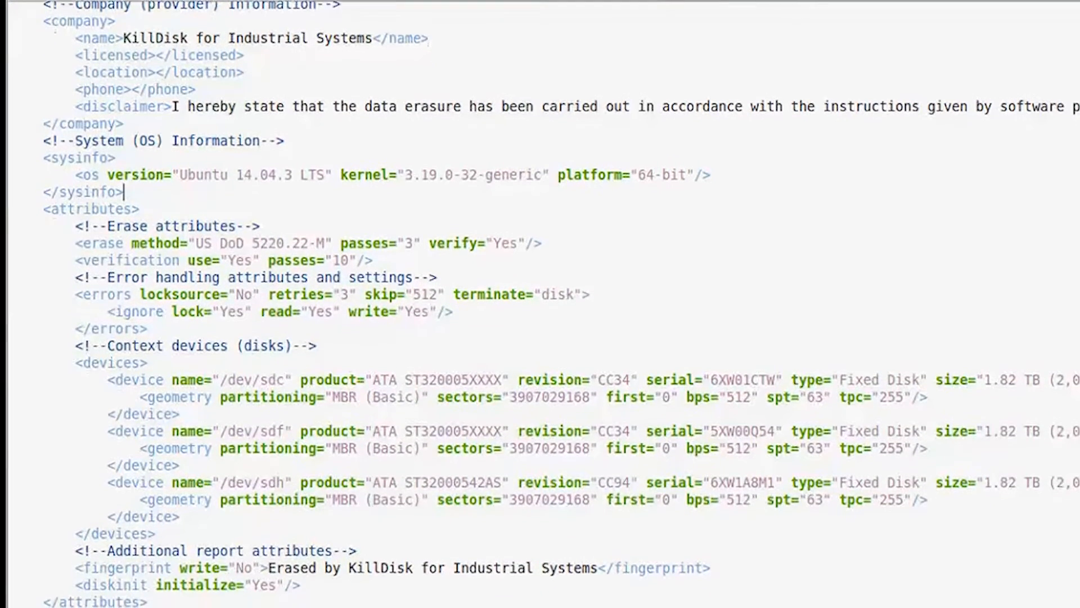
pyautogui.scroll(-3)
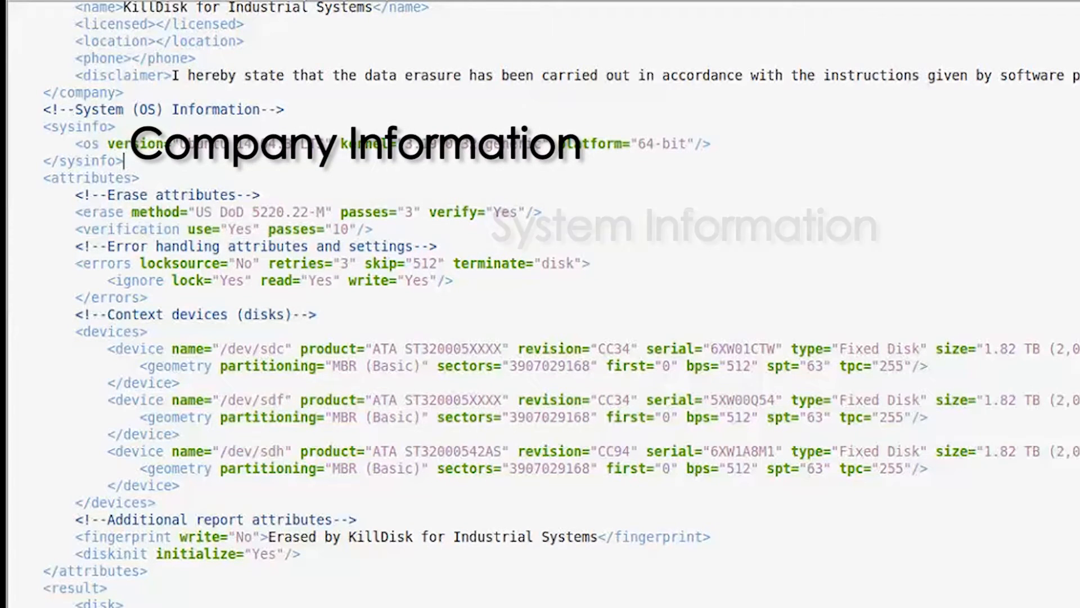
pyautogui.scroll(-3)
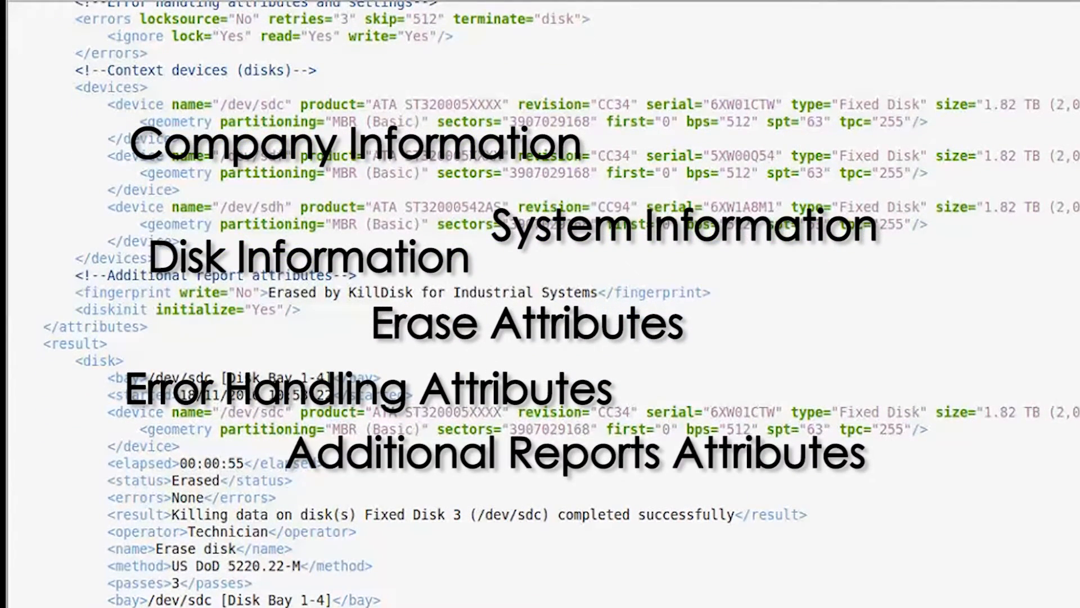
pyautogui.scroll(-3)
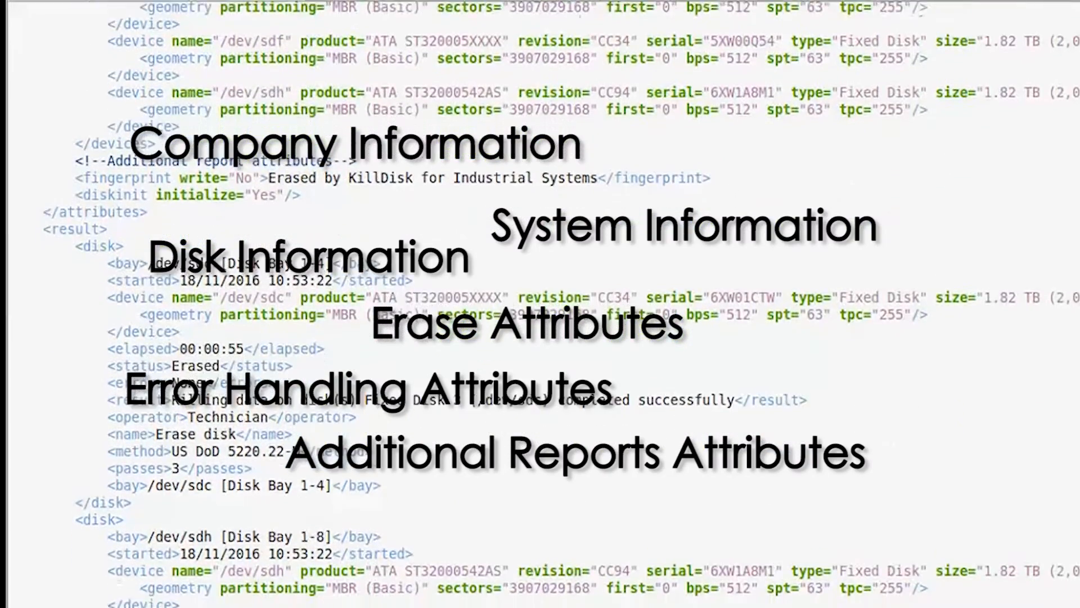
pyautogui.scroll(-3)
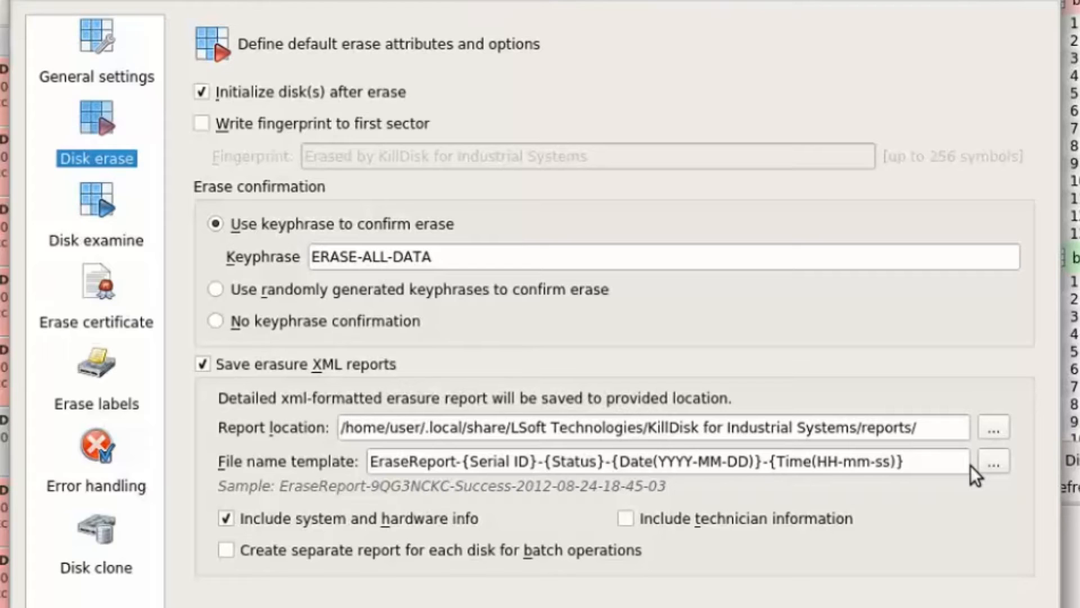
# Step: Show the file name tag reference for the XML report file name template
pyautogui.click(993, 460)
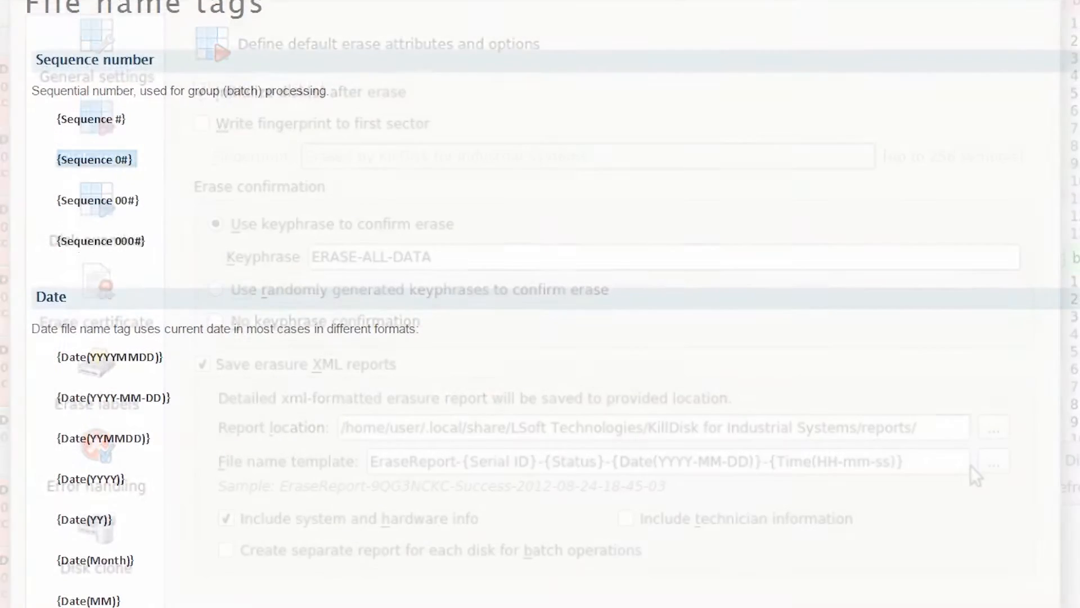
pyautogui.scroll(-3)
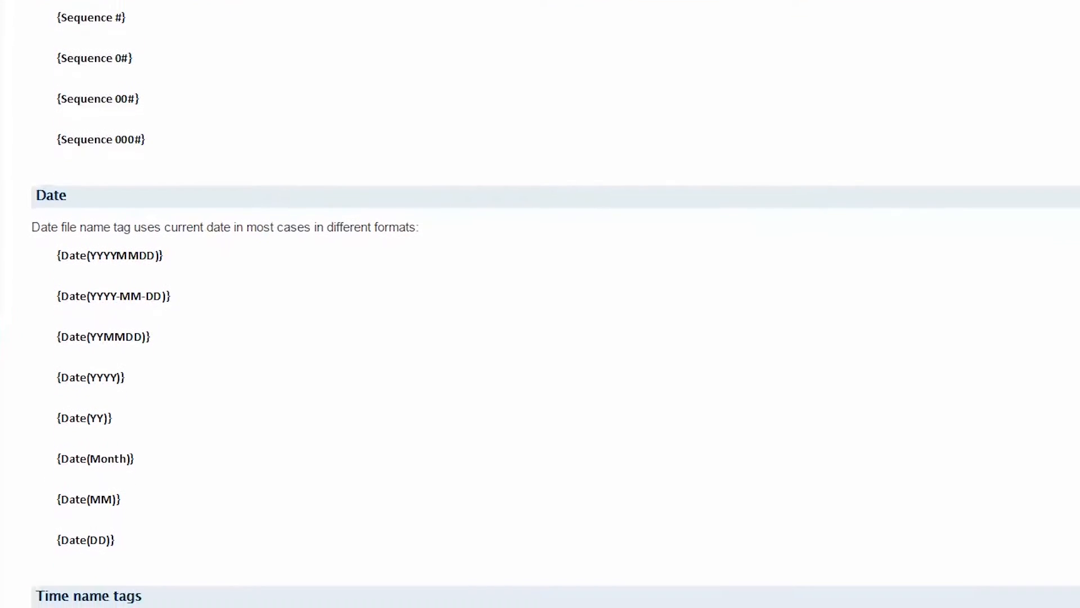
pyautogui.scroll(-3)
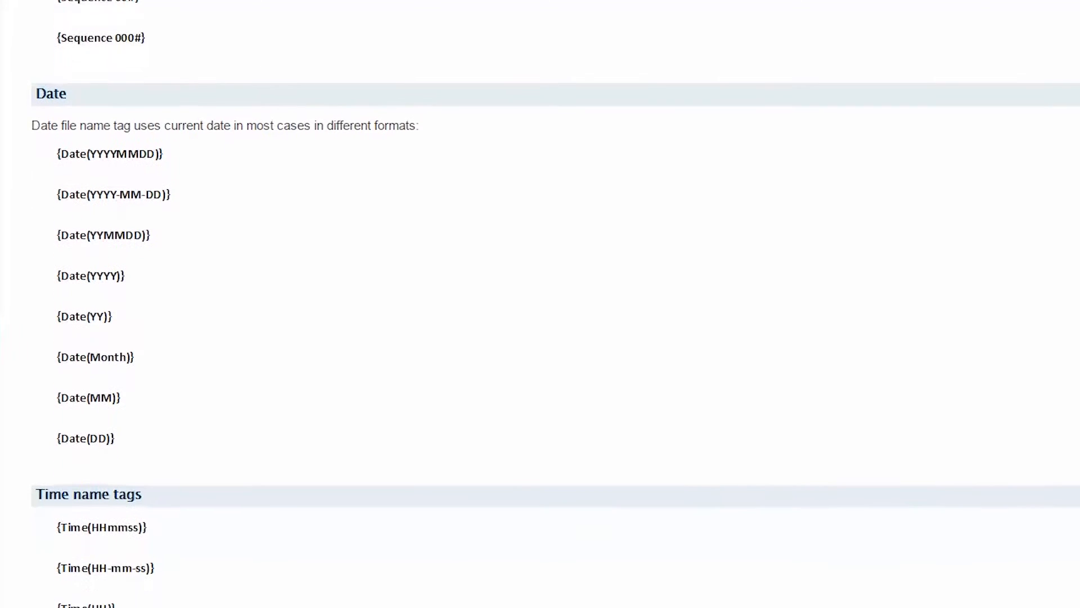
pyautogui.scroll(-3)
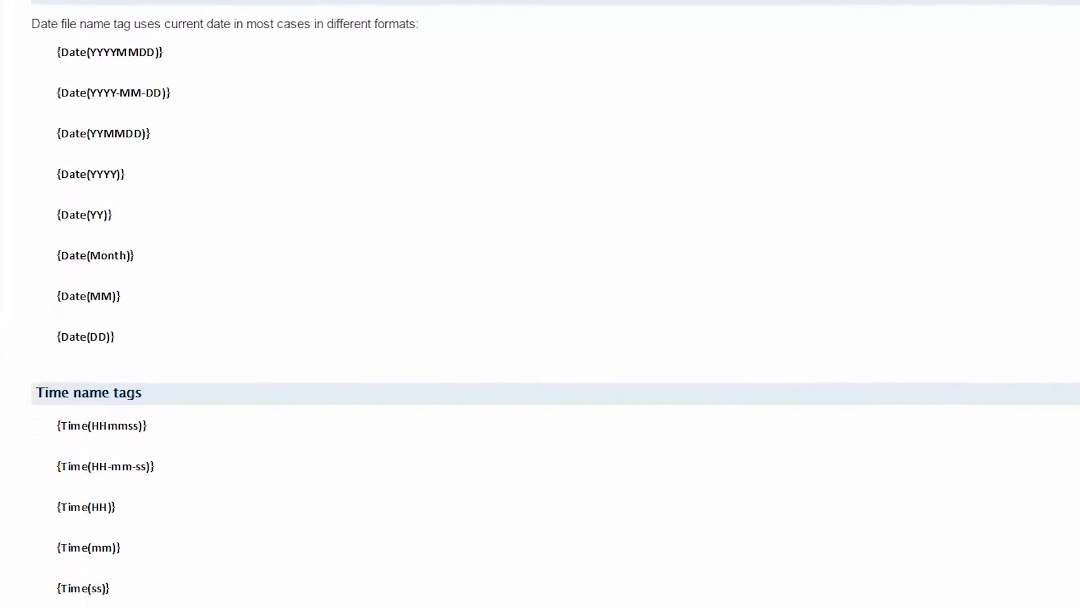
pyautogui.scroll(-3)
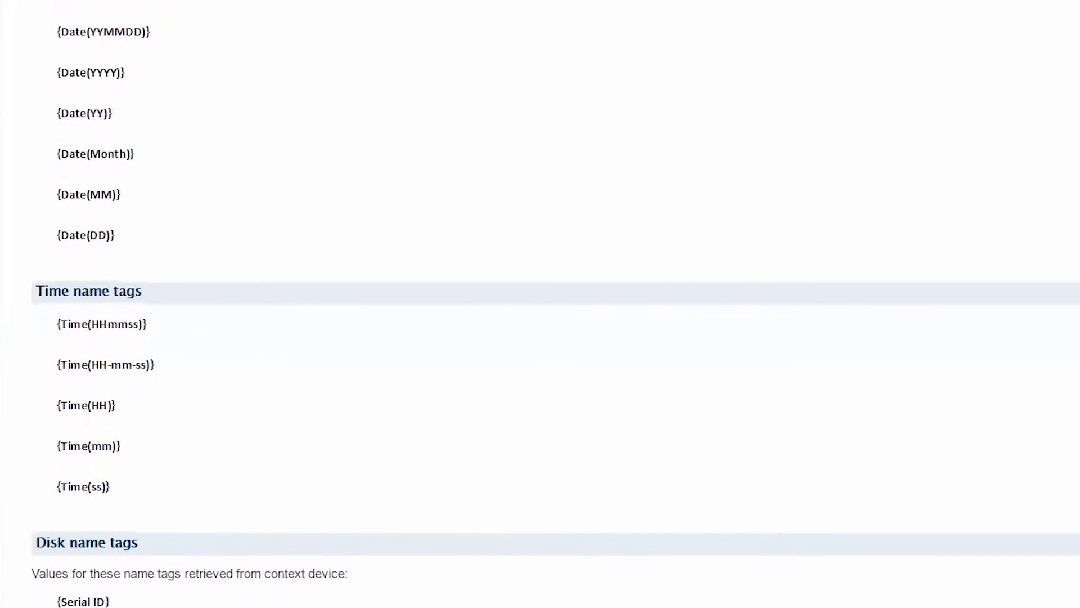
pyautogui.scroll(-3)
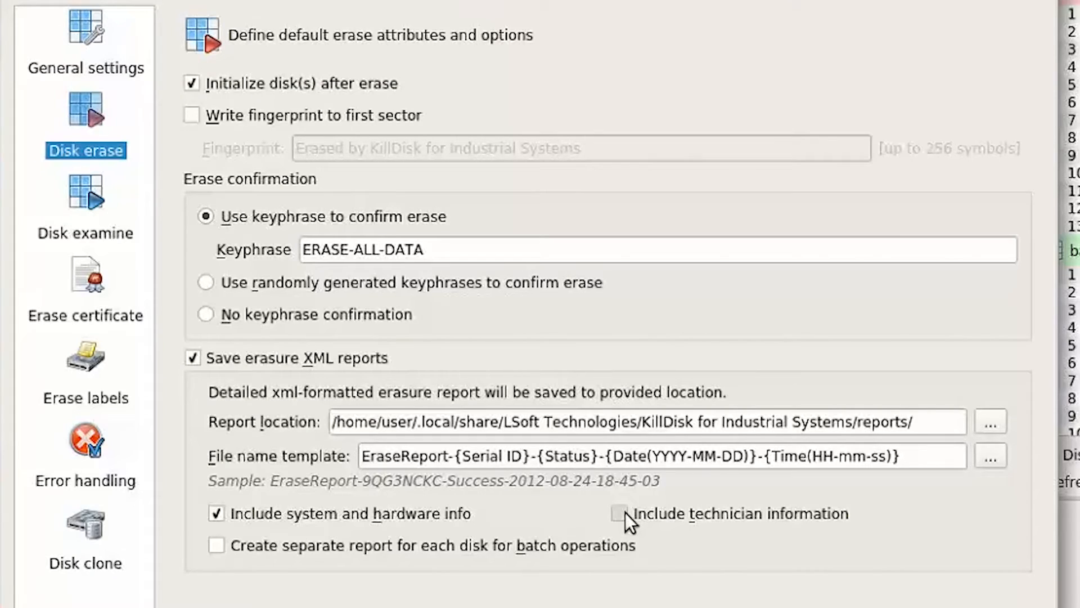
# Step: Enable 'Include technician information' for erasure XML reports and close Preferences with OK
pyautogui.click(621, 513)
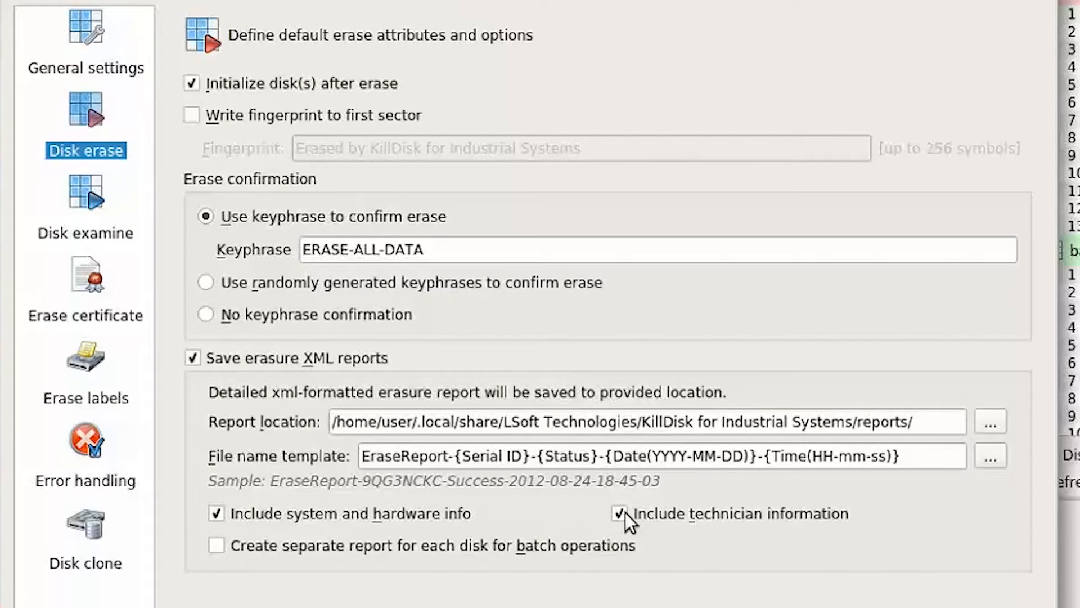
pyautogui.click(217, 544)
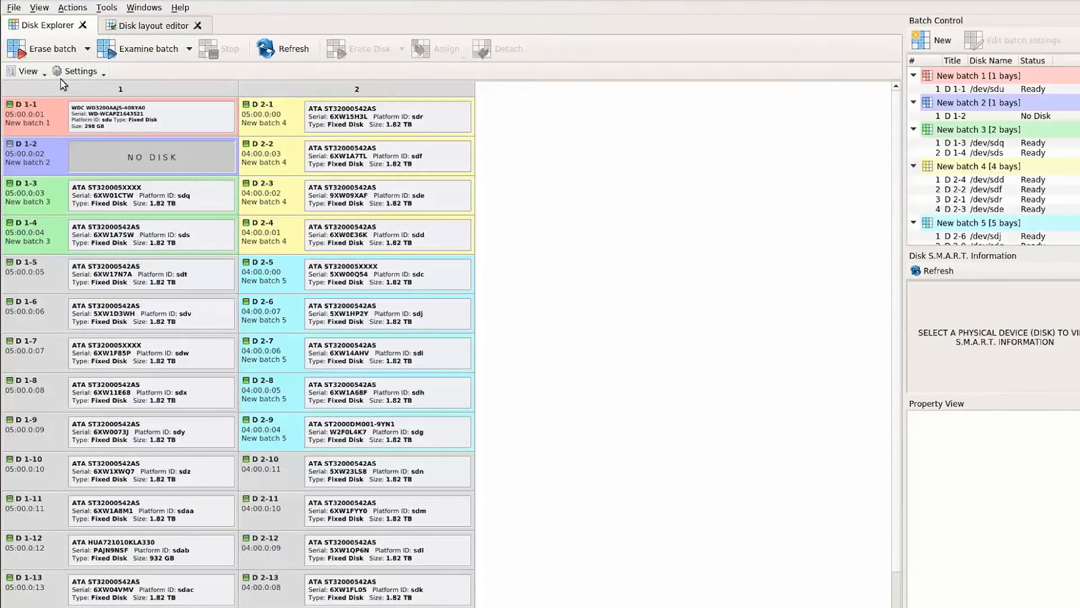
# Step: Reopen Preferences and enable 'Always print labels after disk erase' under Erase labels
pyautogui.click(13, 7)
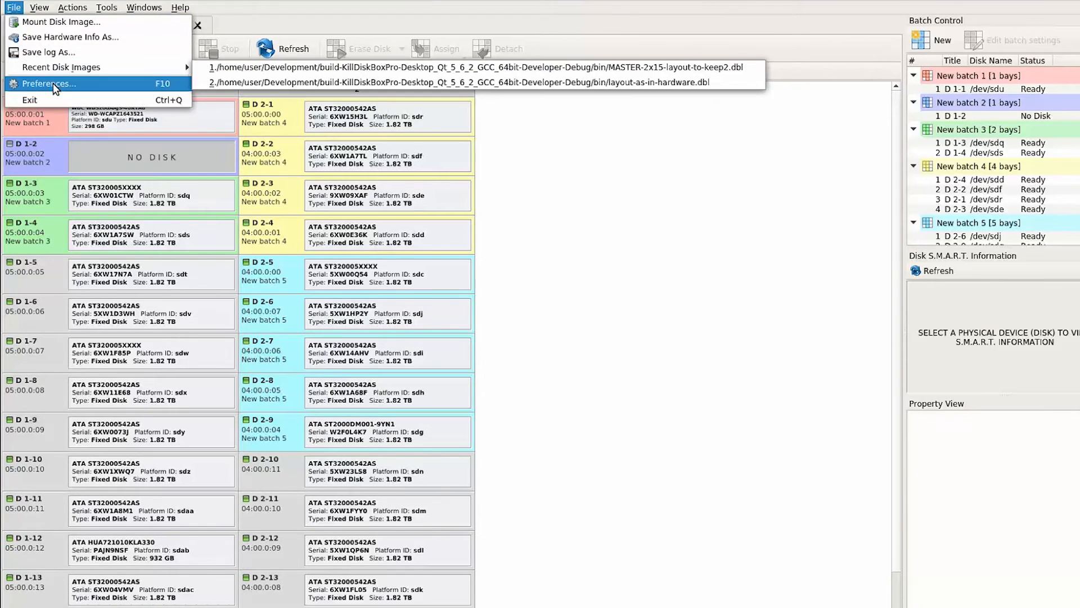
pyautogui.click(48, 83)
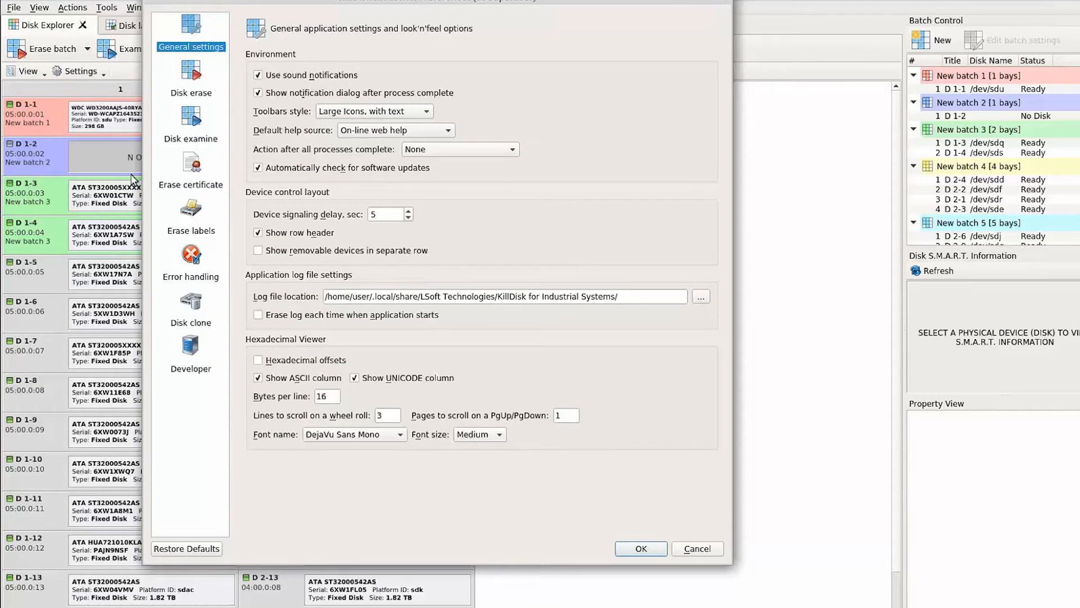
pyautogui.click(190, 209)
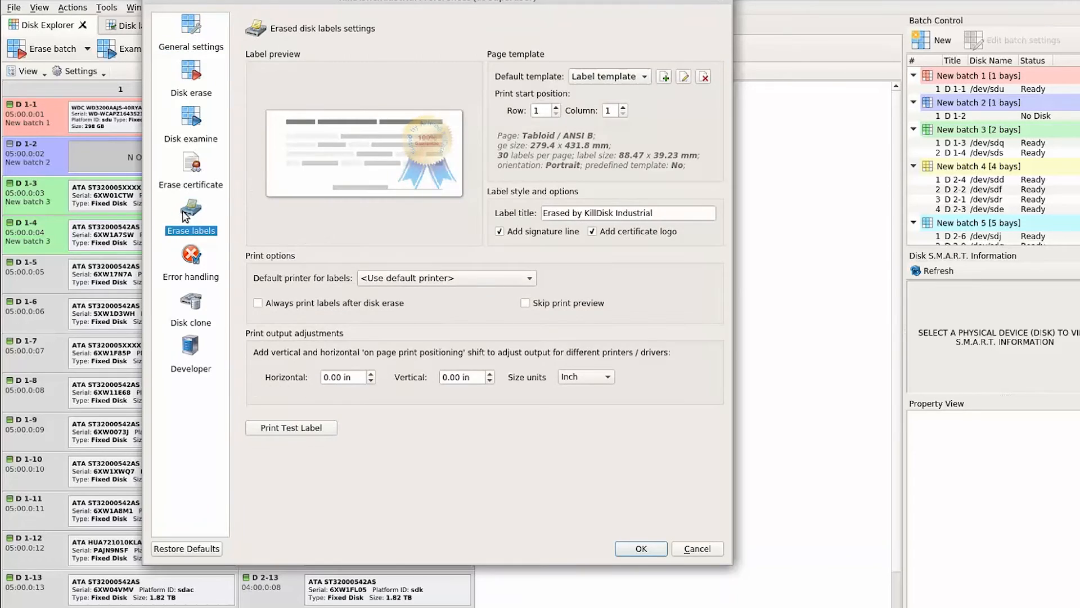
pyautogui.moveTo(212, 210)
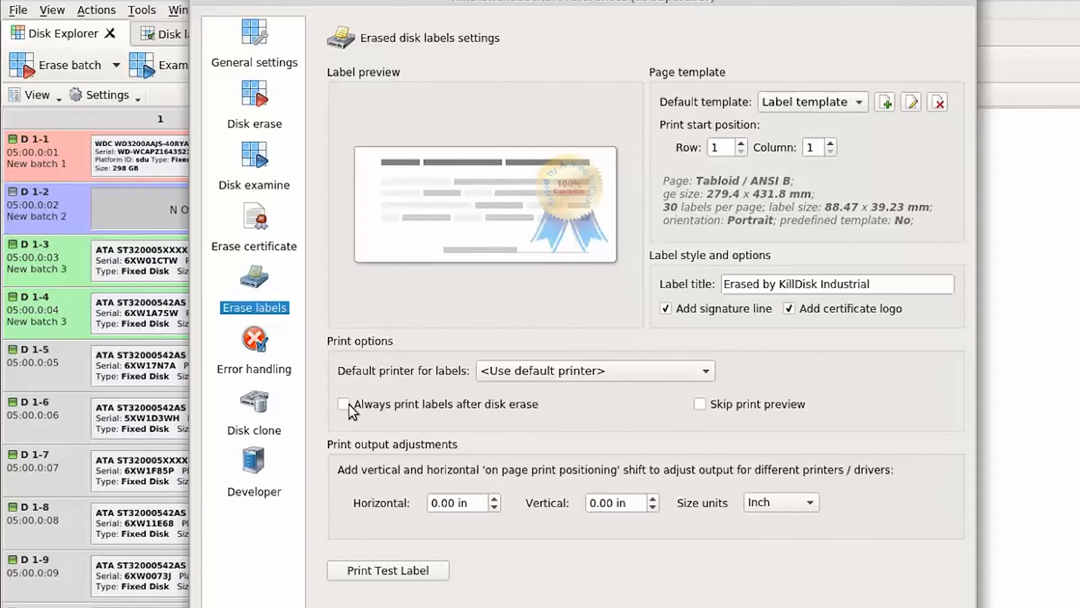
pyautogui.click(345, 404)
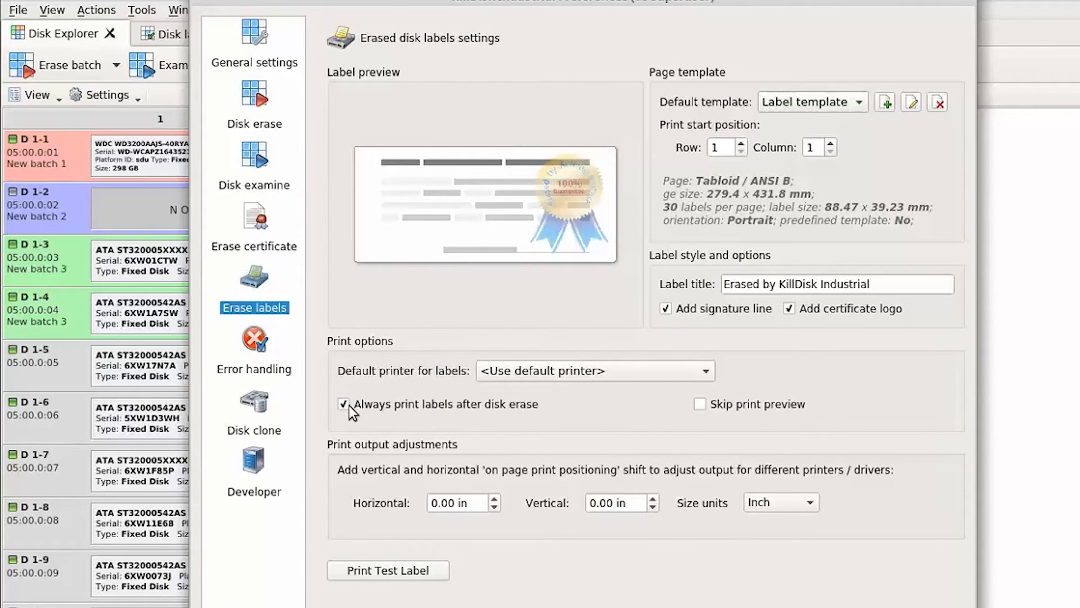